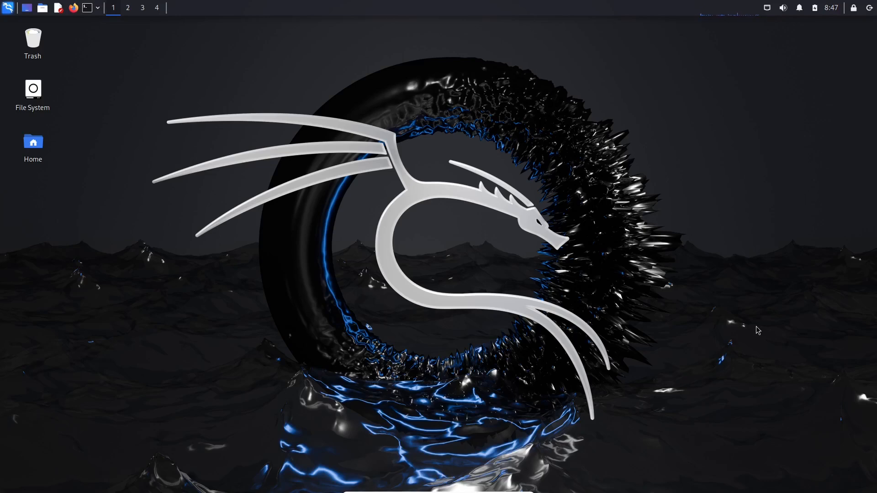
mouse_move(91, 44)
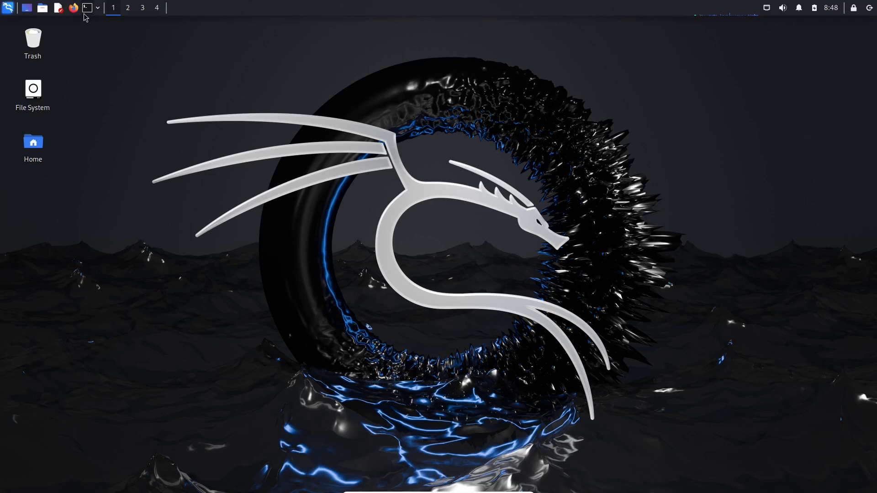
Run 'sudo apt install sherlock' in a new terminal, reaching the sudo password prompt
left_click(86, 7)
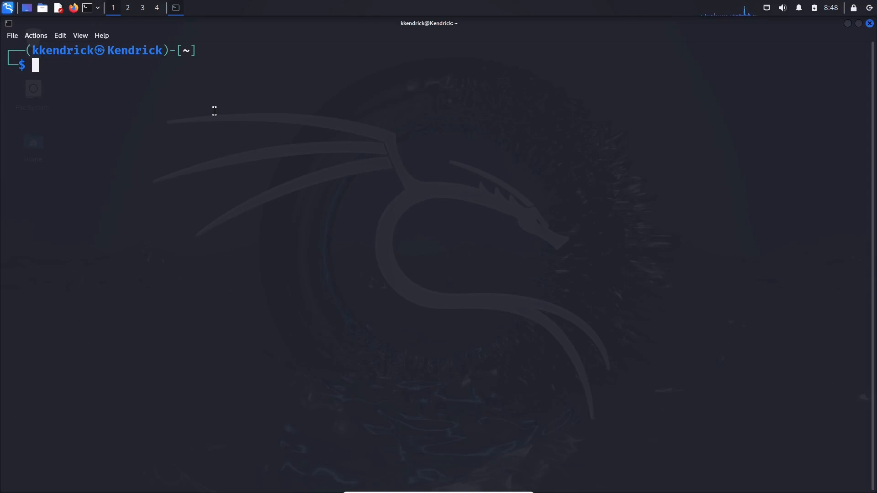
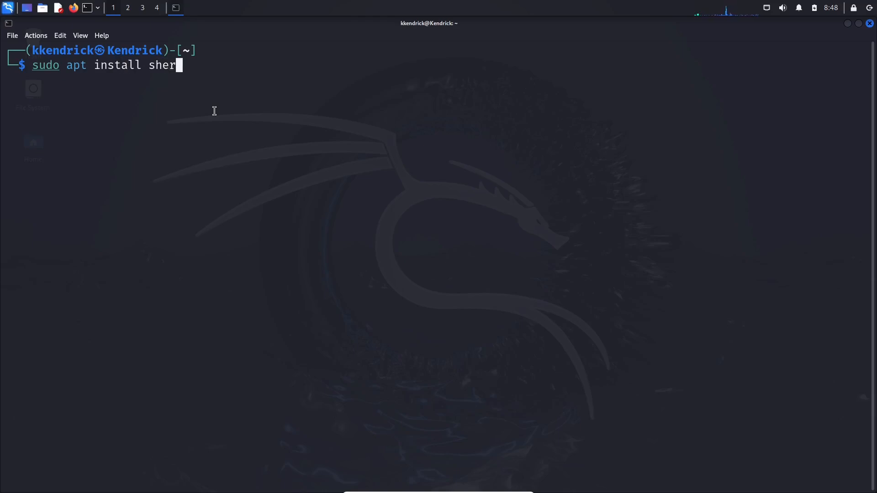
key("Return")
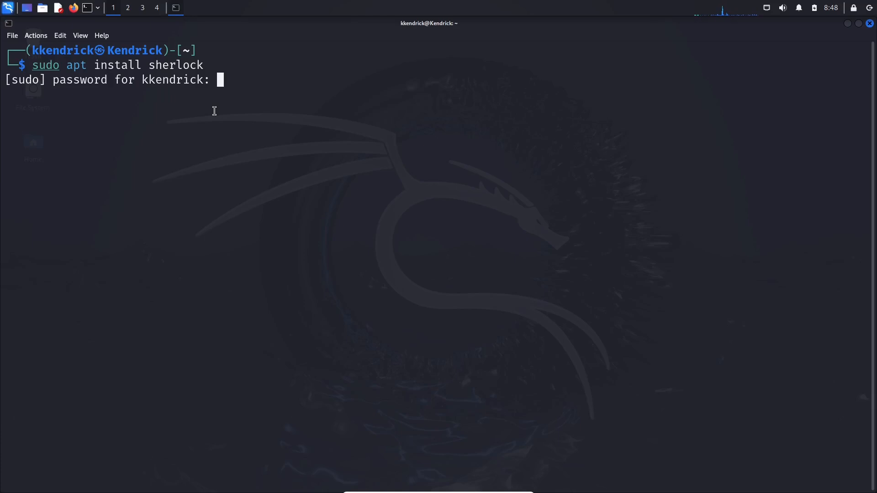
Submit the sudo password so apt installs and sets up the sherlock package
key("Return")
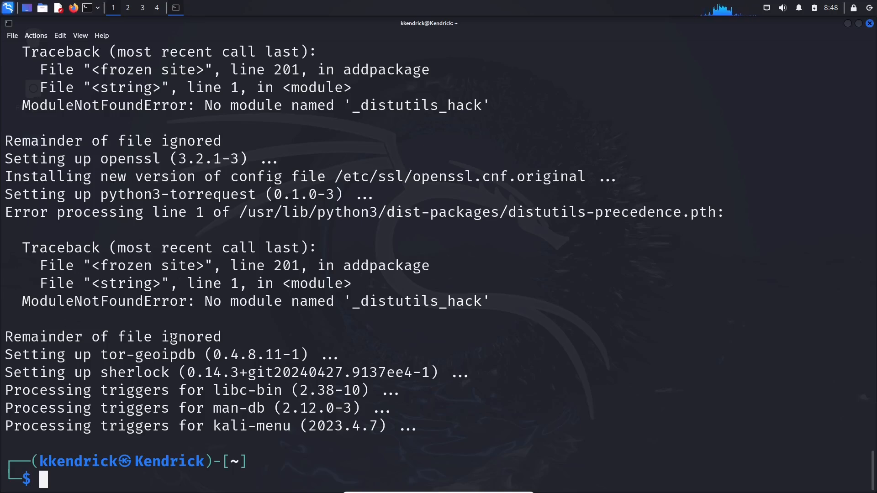
mouse_move(76, 478)
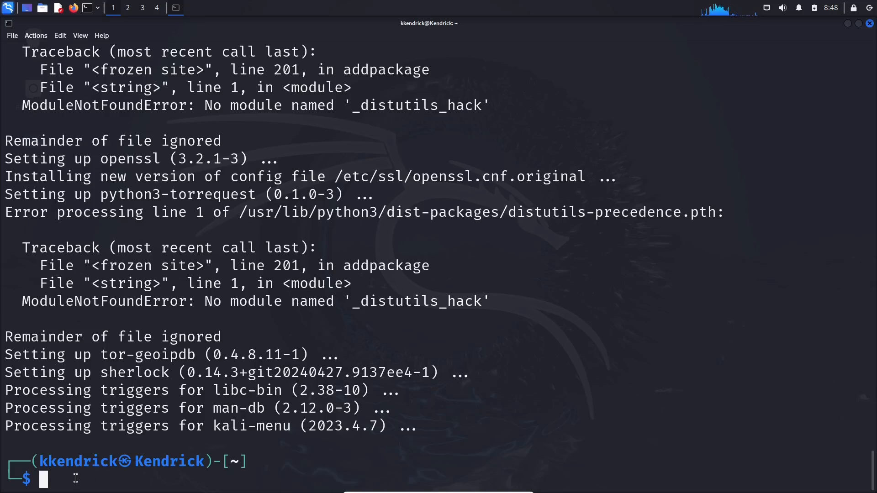
Run 'sherlock l33thacker' to list matching profile URLs across websites
type("sherlock")
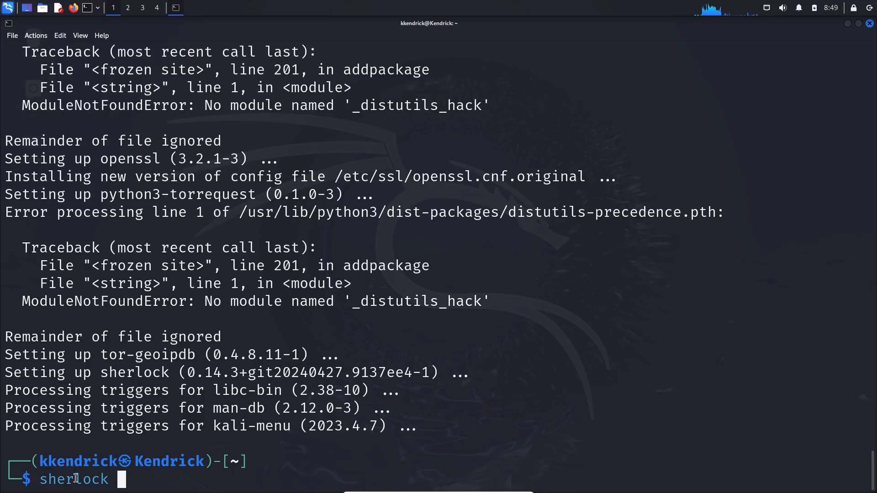
type("l33tha")
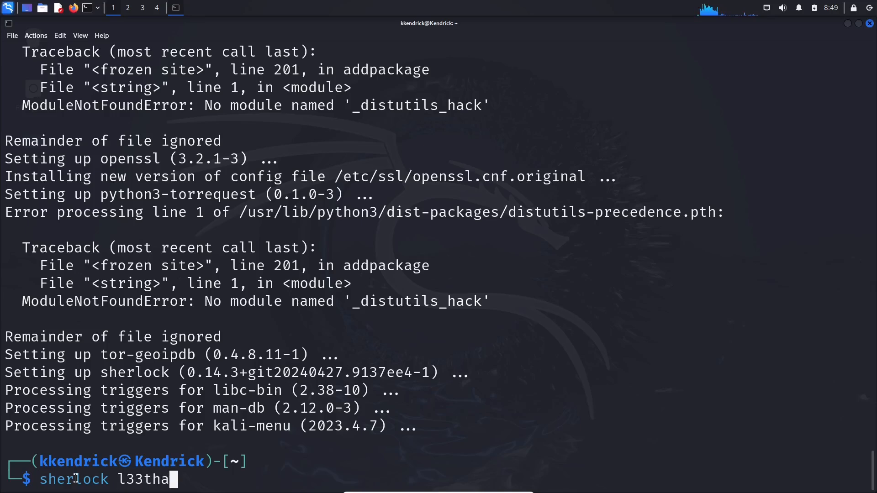
type("cker")
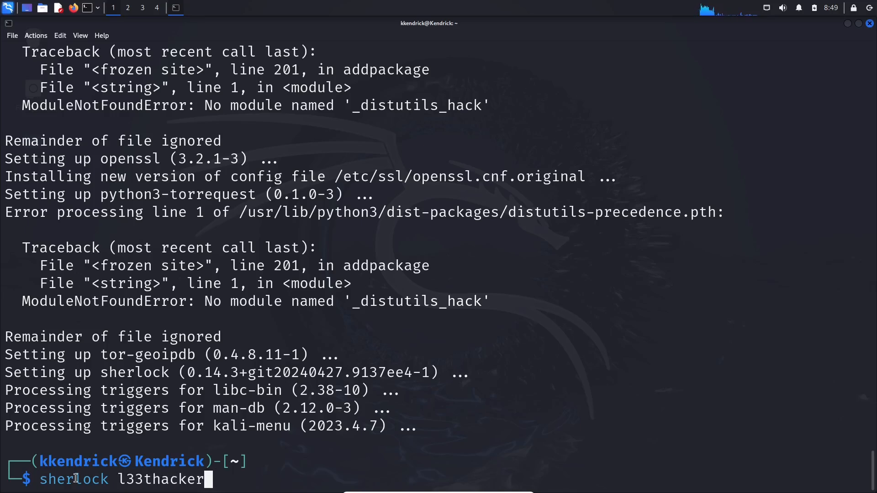
key("Return")
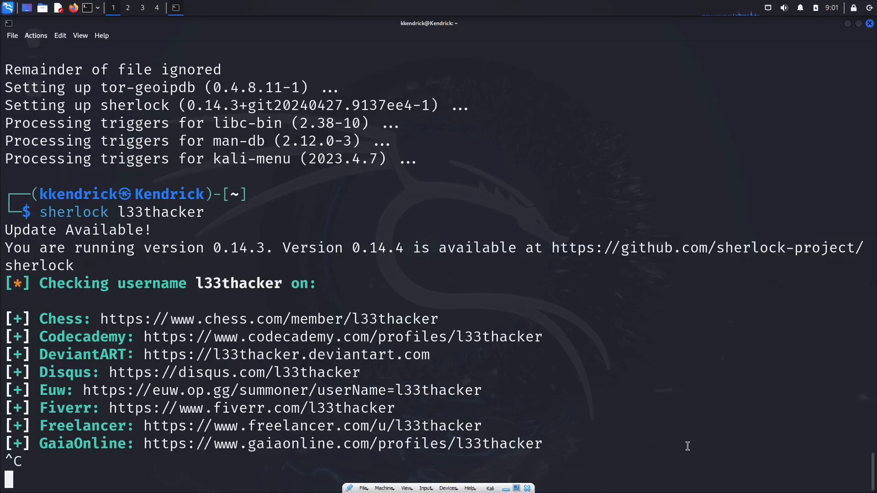
mouse_move(506, 406)
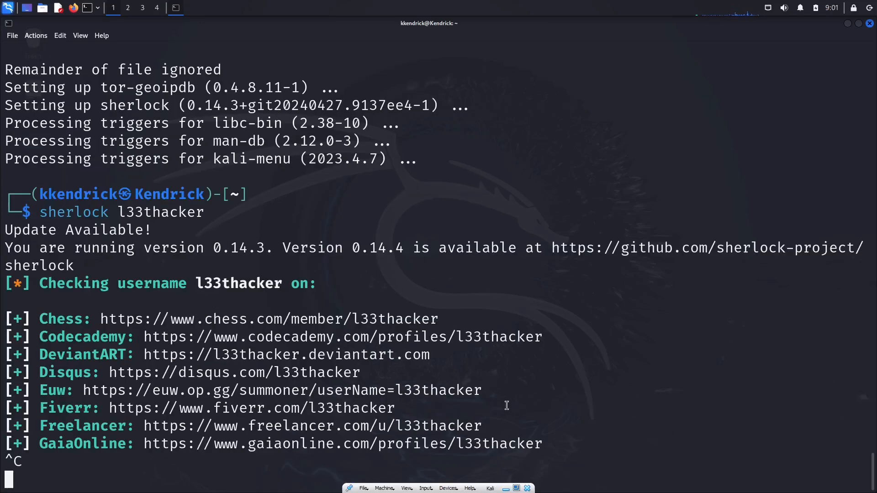
mouse_move(179, 337)
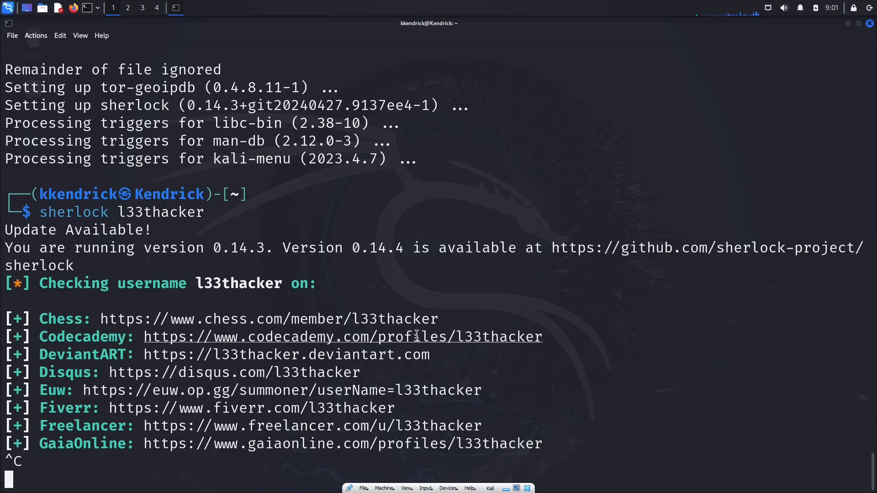
mouse_move(386, 347)
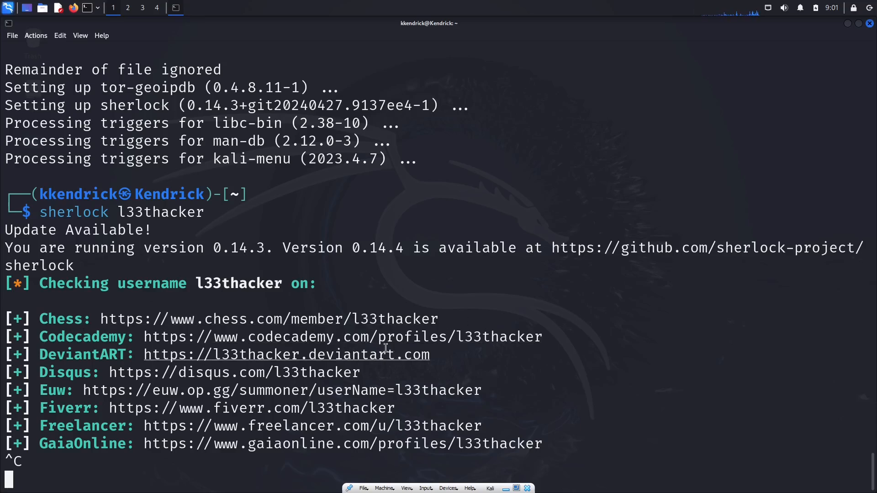
mouse_move(262, 306)
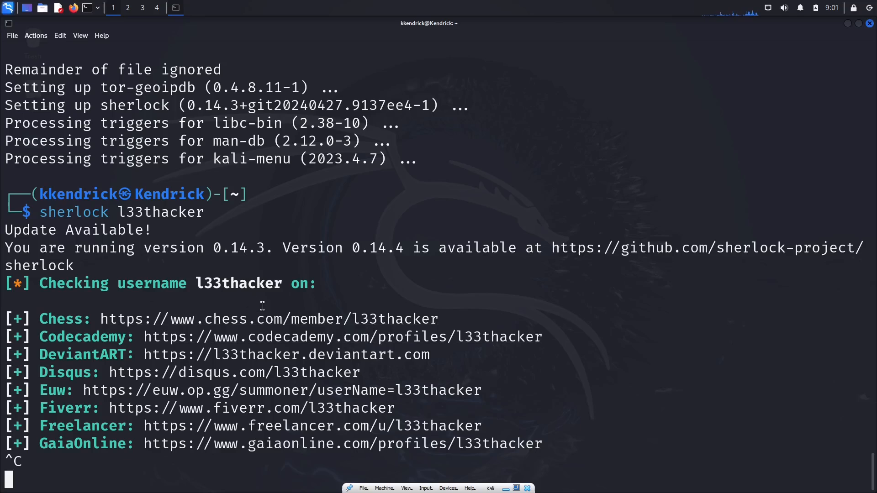
mouse_move(366, 428)
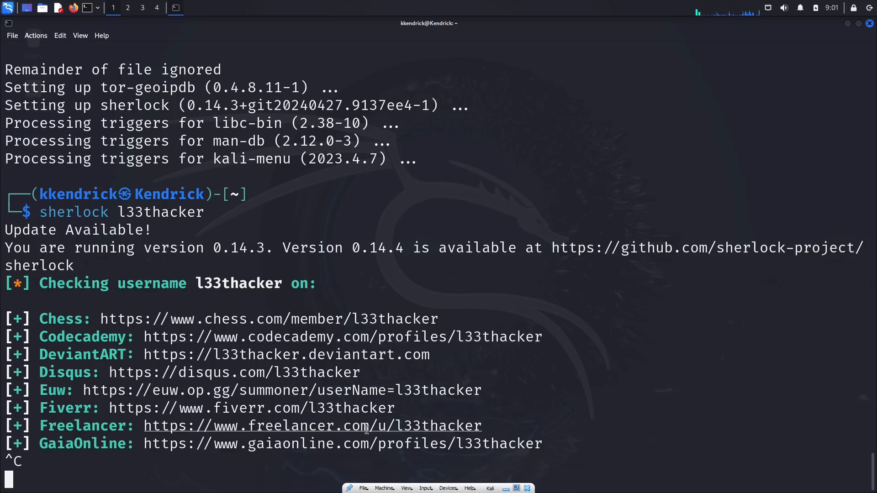
mouse_move(303, 444)
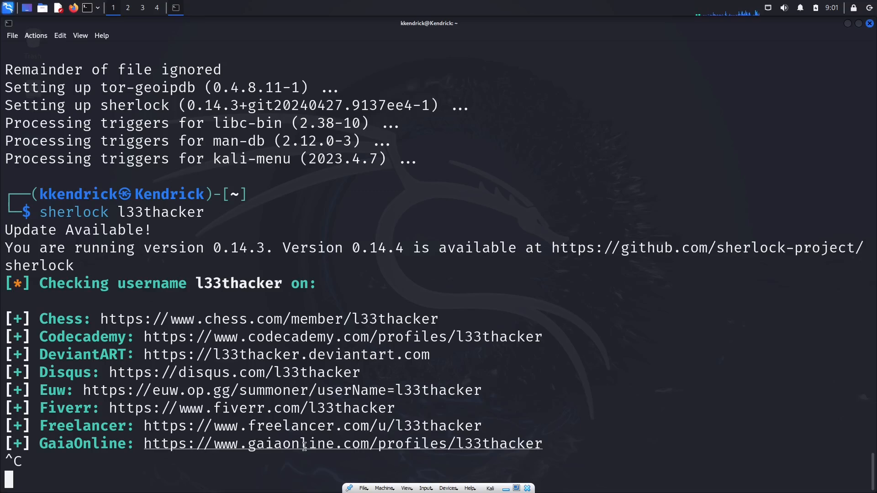